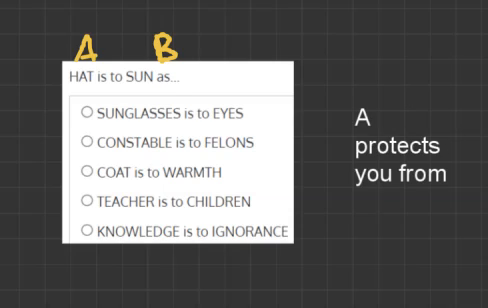
# - Finish the side note 'A protects you from B' and cross out SUNGLASSES is to EYES
pyautogui.write('B')
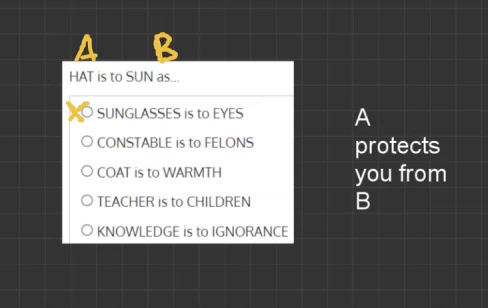
# - Cross out the COAT is to WARMTH option as wrong
pyautogui.click(76, 170)
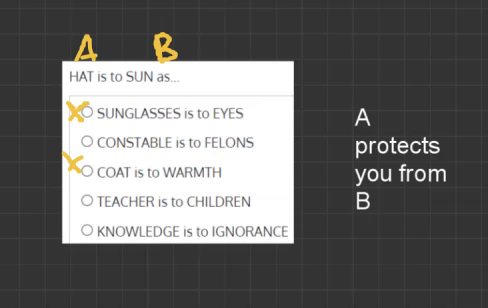
# - Cross out TEACHER is to CHILDREN and KNOWLEDGE is to IGNORANCE, leaving CONSTABLE is to FELONS
pyautogui.click(72, 200)
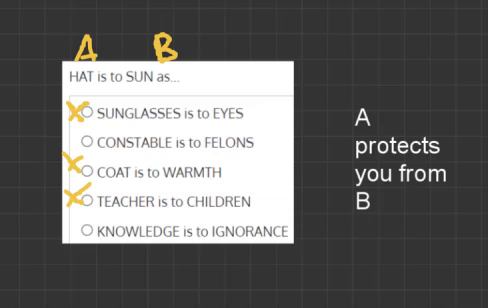
pyautogui.click(72, 232)
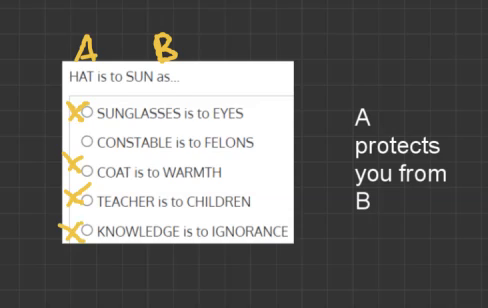